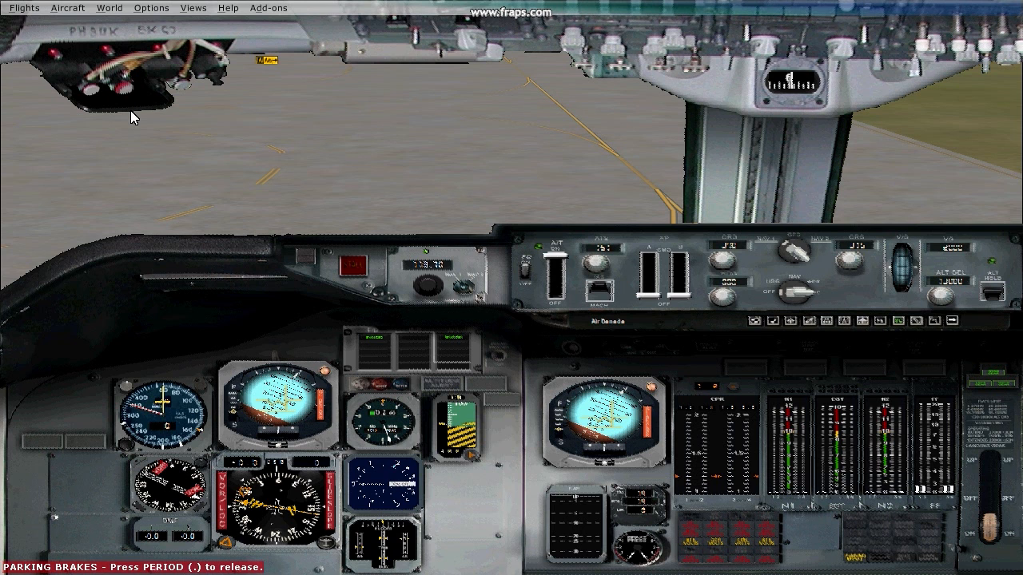
mouse_move(857, 303)
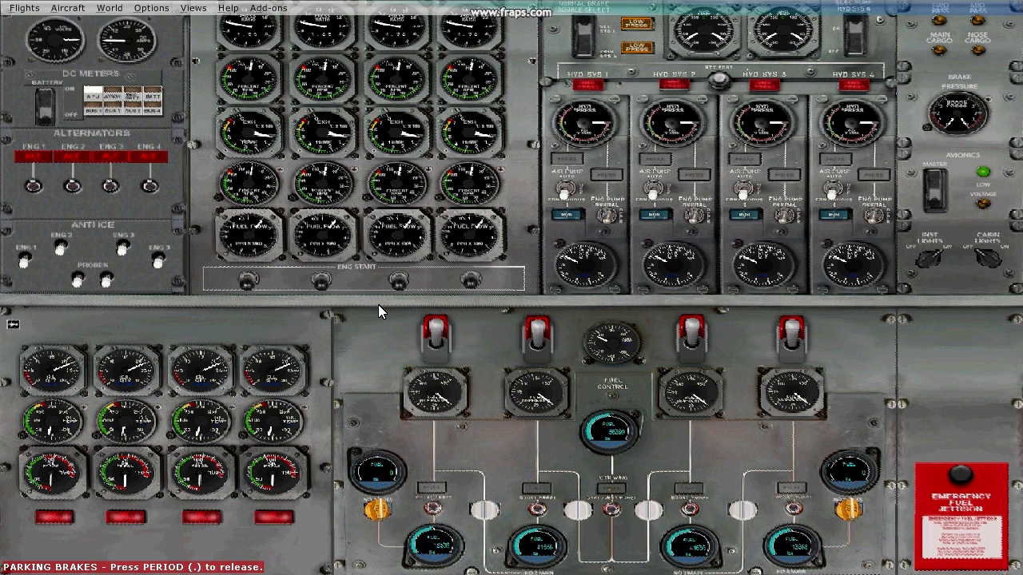
mouse_move(520, 158)
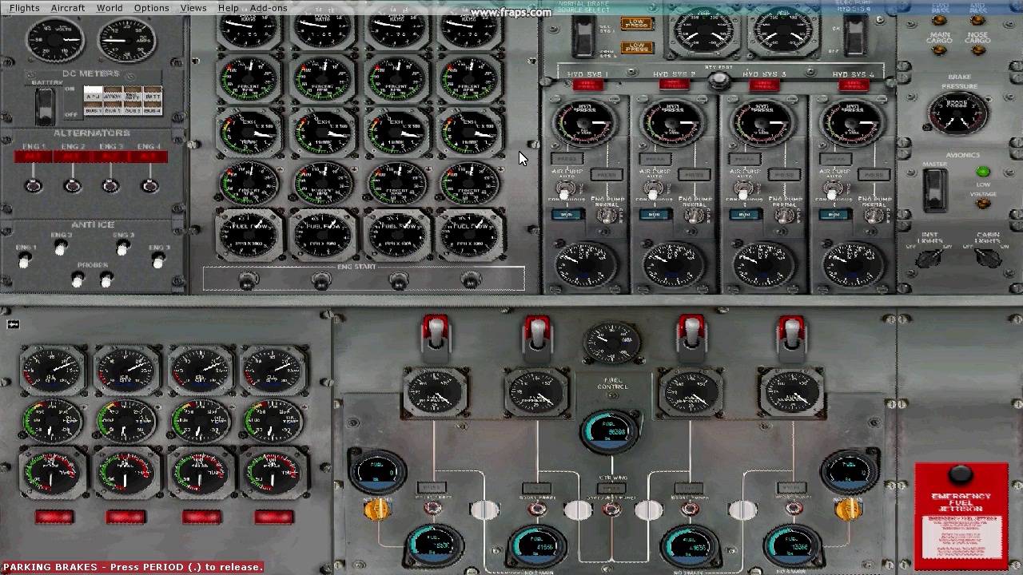
mouse_move(491, 214)
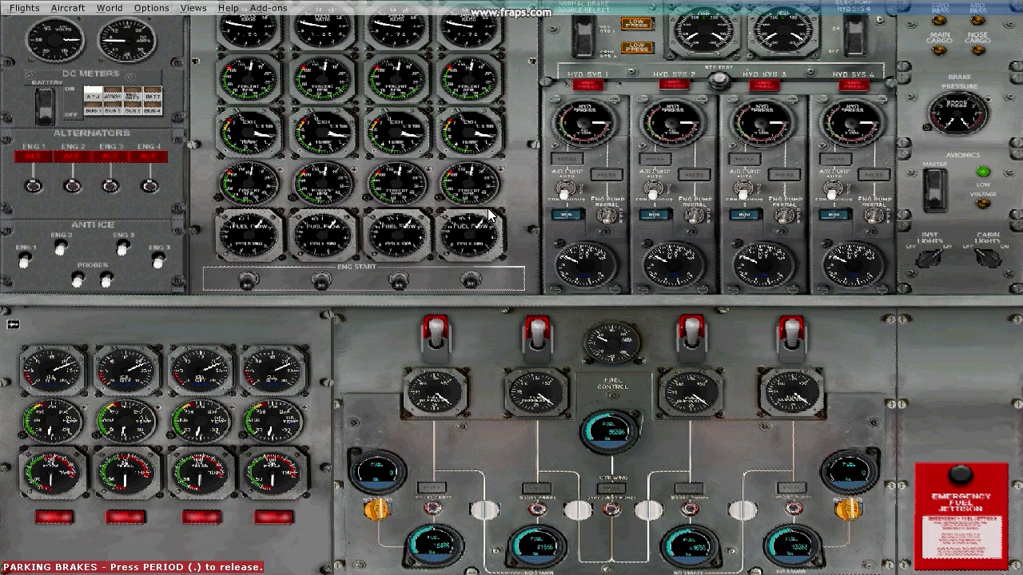
mouse_move(369, 254)
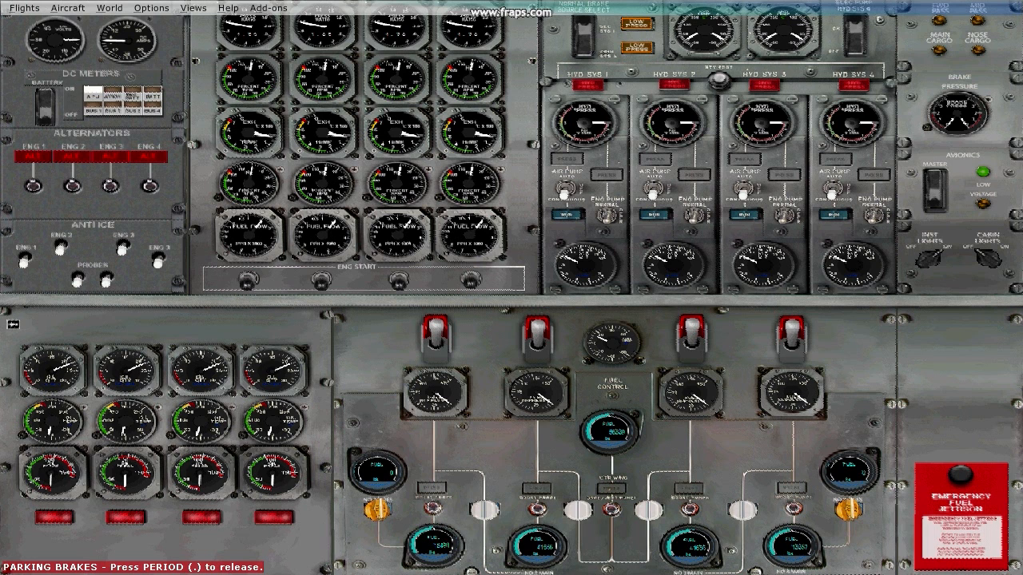
mouse_move(501, 288)
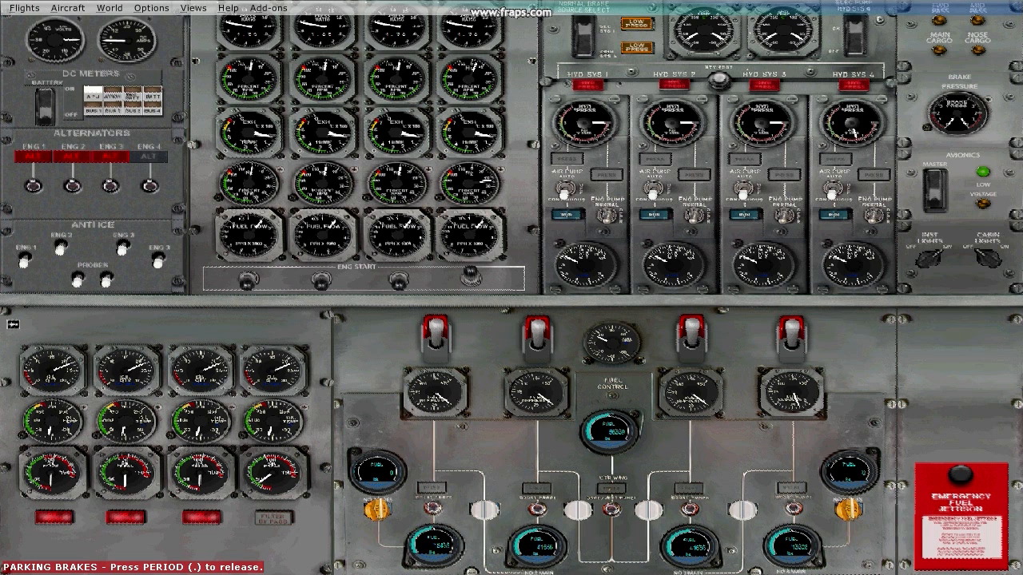
mouse_move(822, 361)
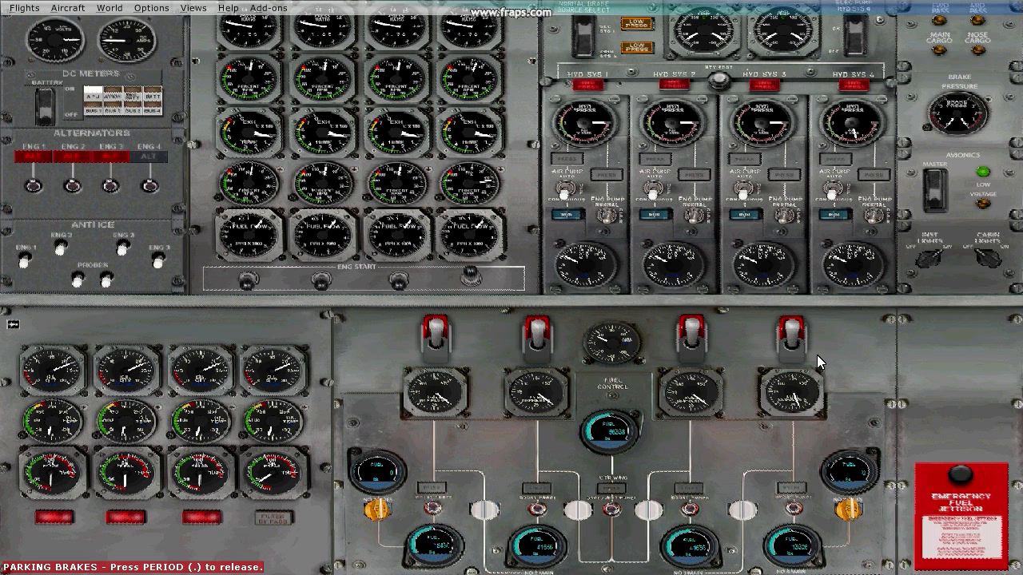
mouse_move(807, 359)
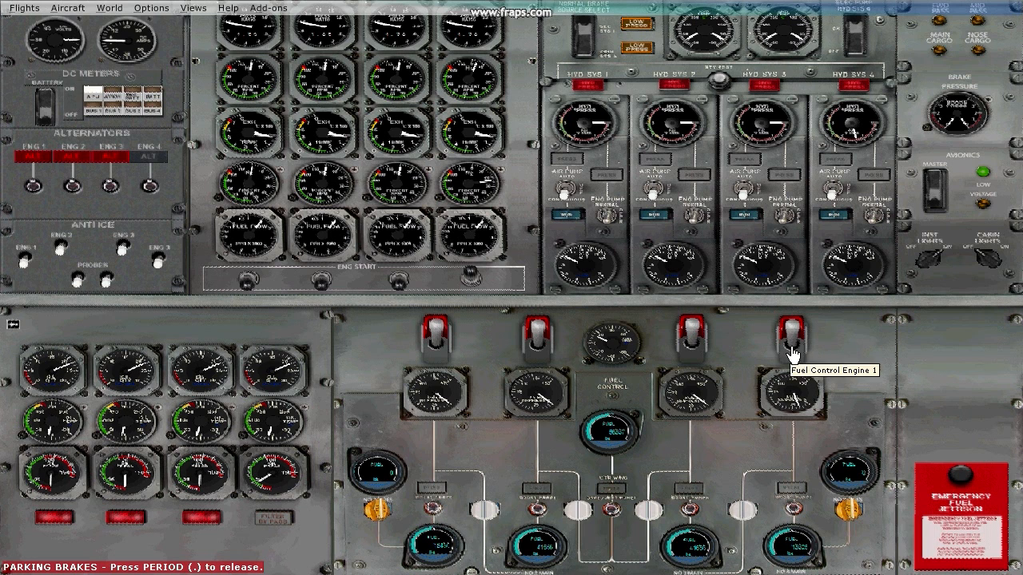
Step: Switch on engine 4's fuel control lever so its red engine number shows
left_click(791, 327)
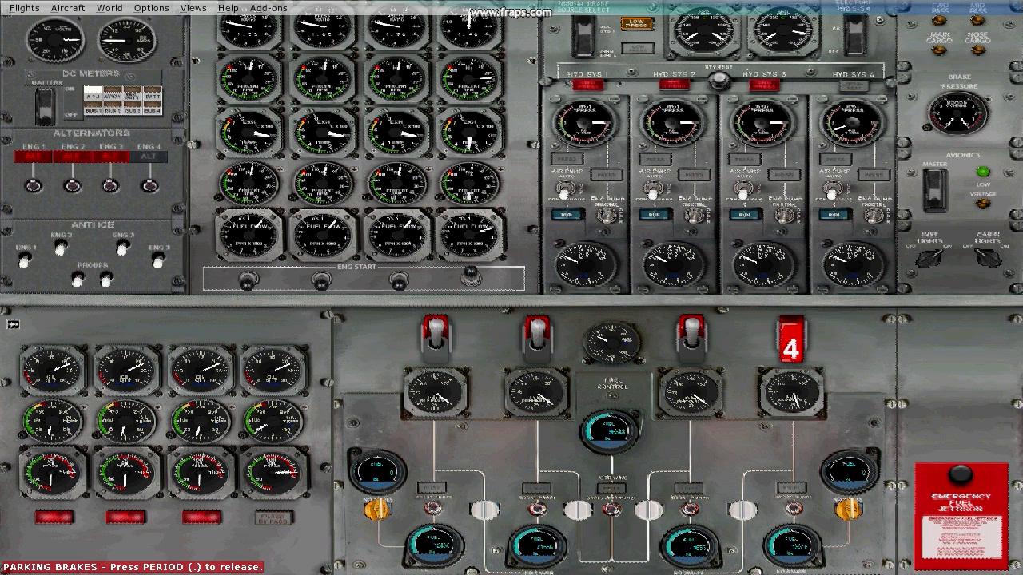
mouse_move(487, 297)
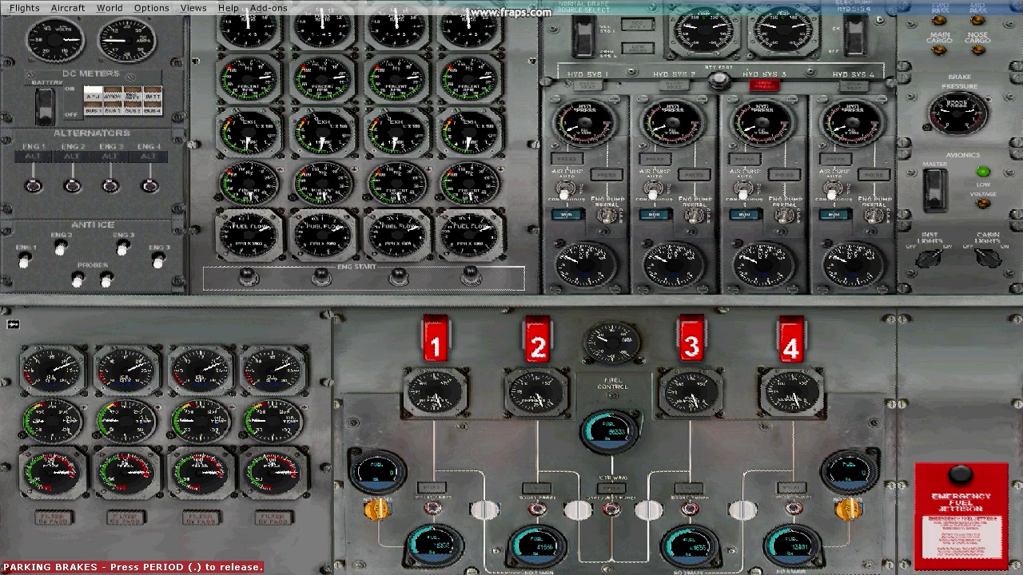
mouse_move(270, 320)
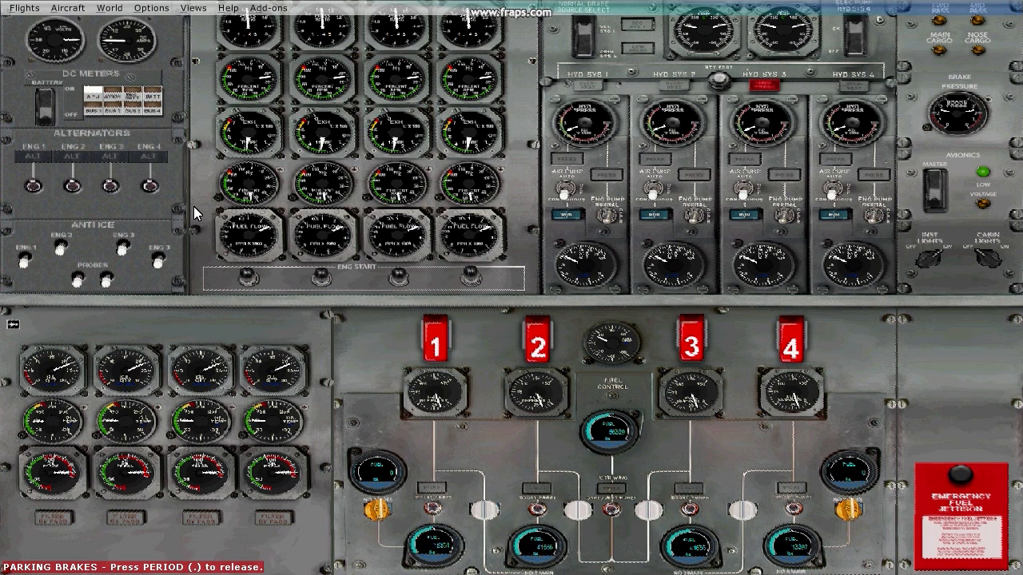
mouse_move(143, 104)
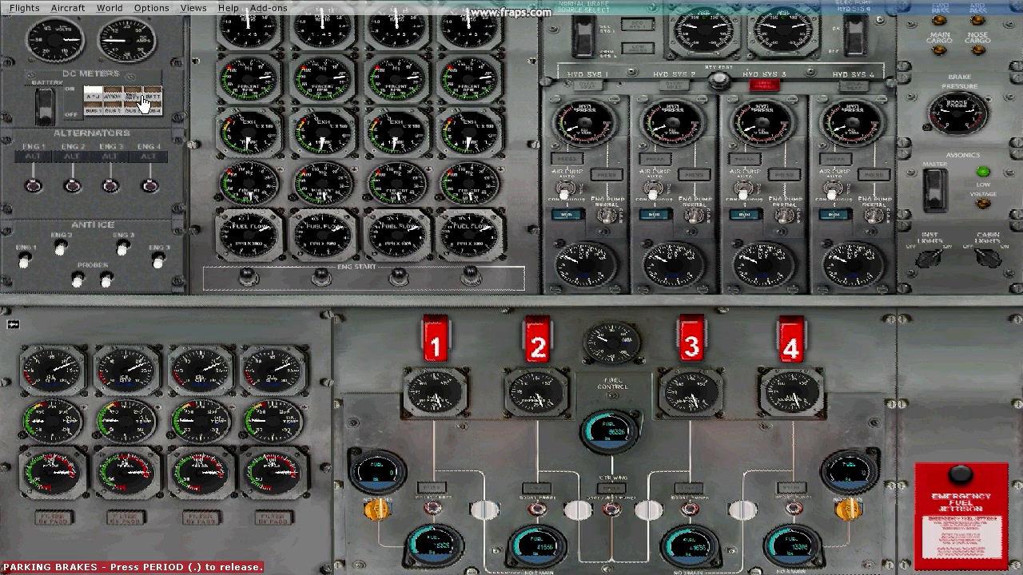
mouse_move(154, 154)
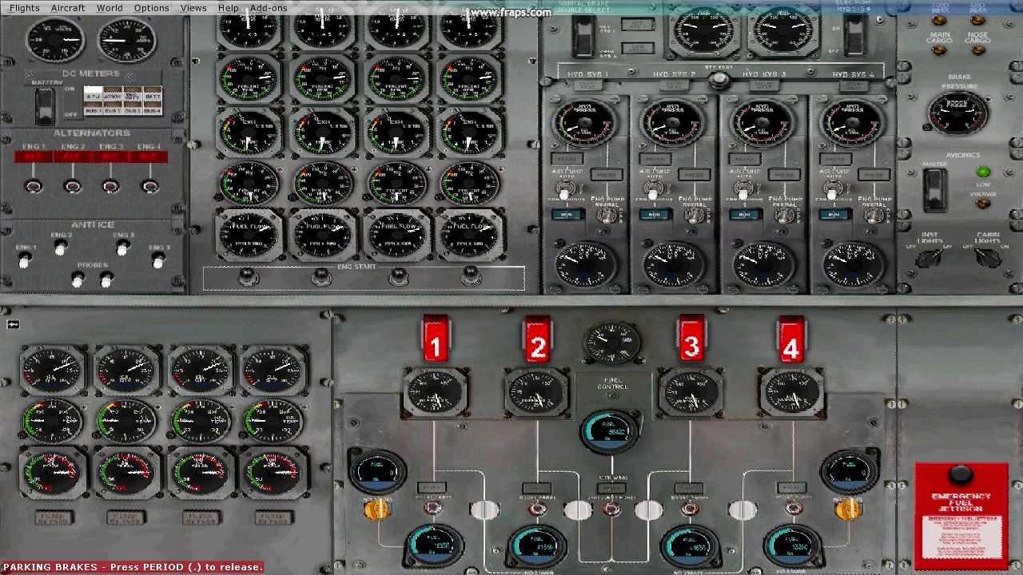
mouse_move(894, 331)
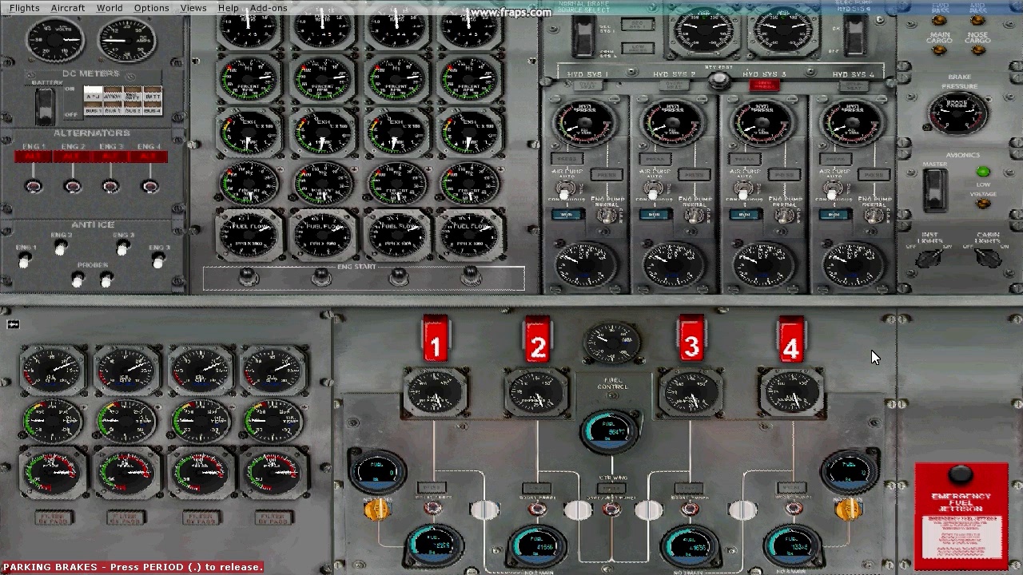
mouse_move(903, 214)
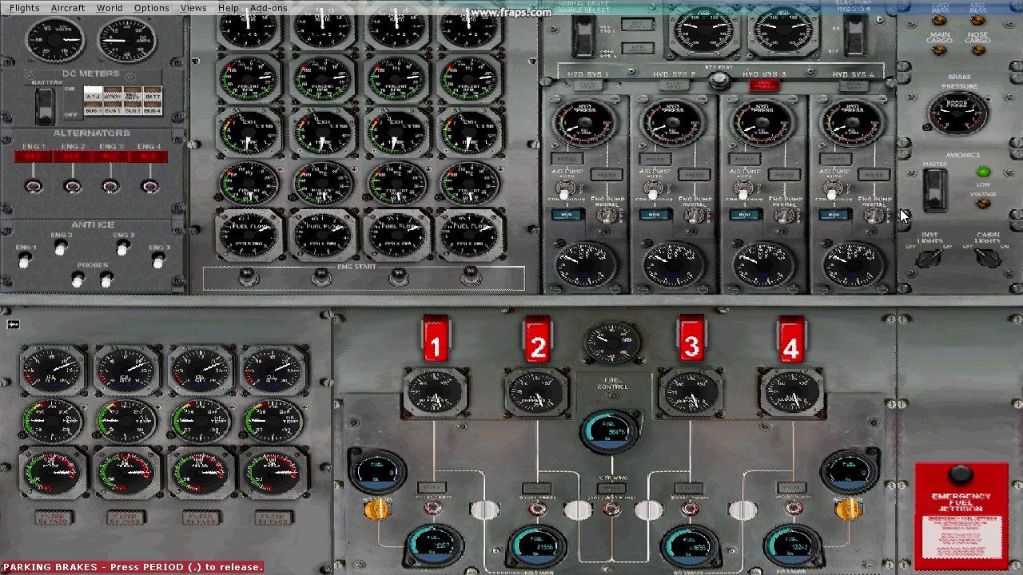
mouse_move(796, 7)
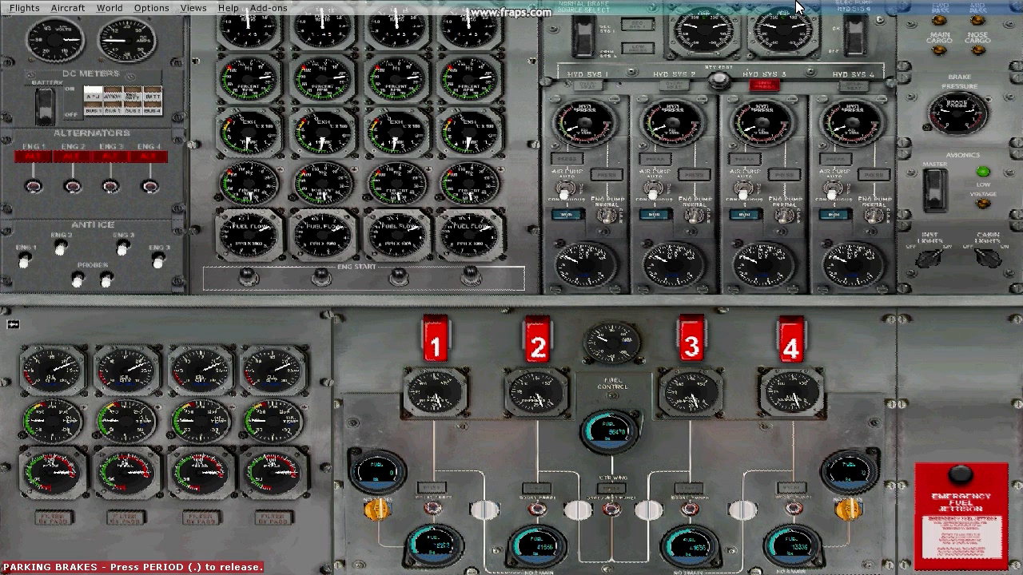
mouse_move(839, 195)
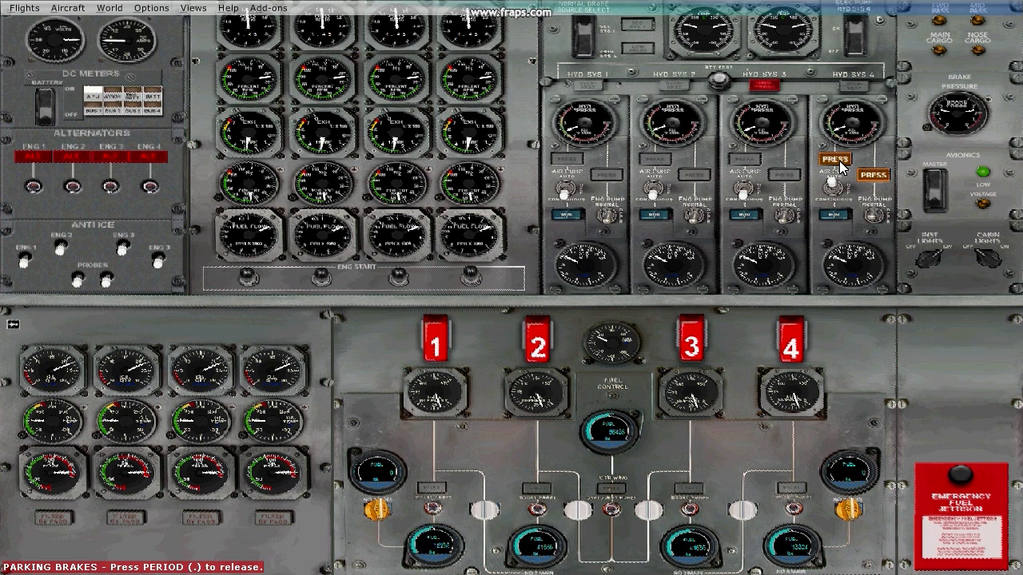
mouse_move(839, 168)
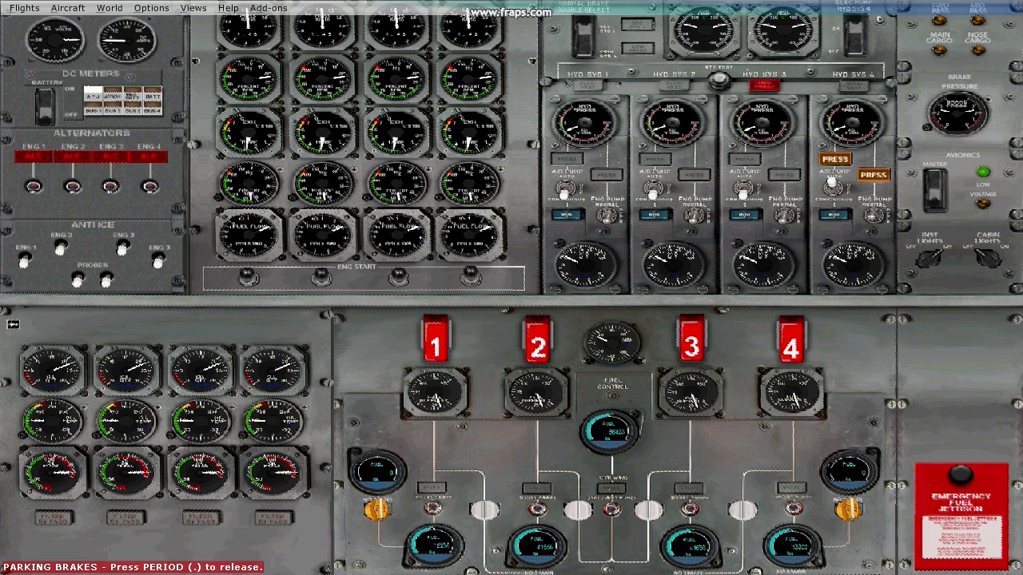
mouse_move(763, 253)
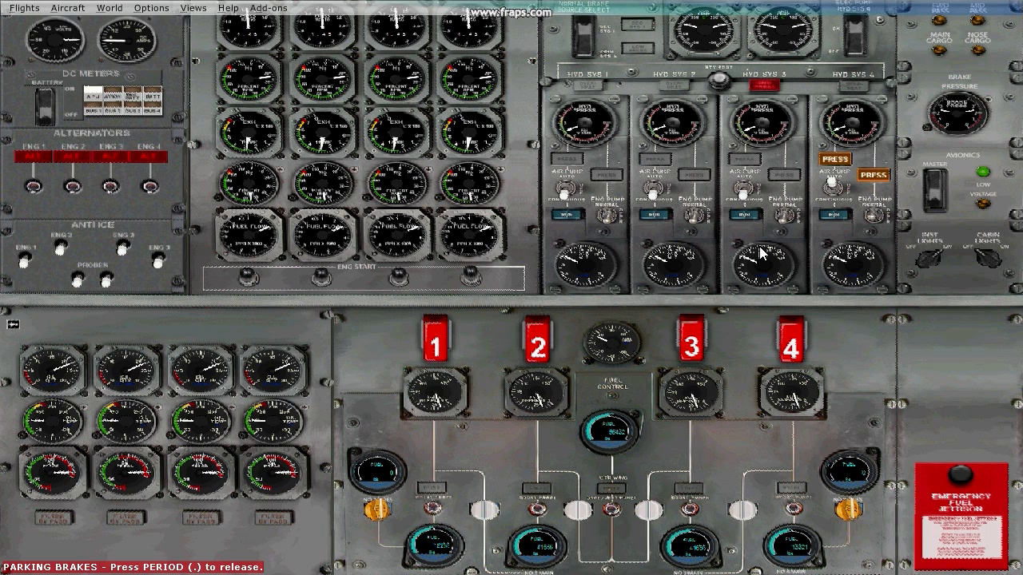